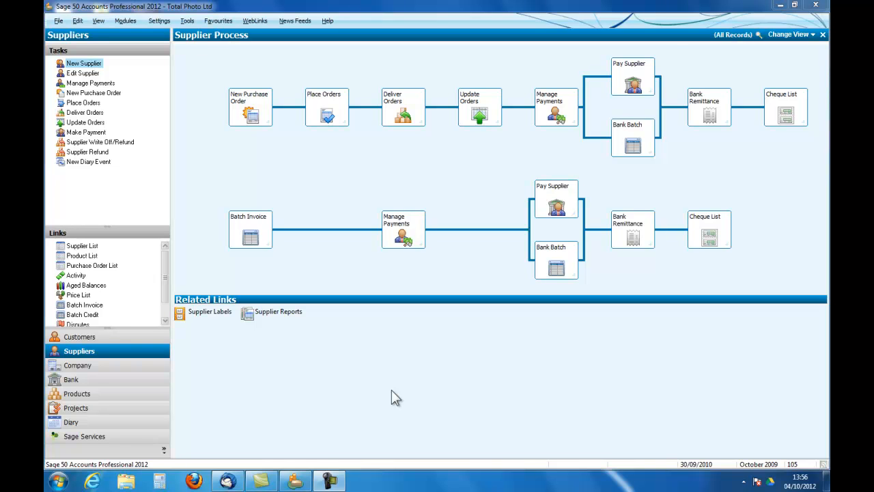
{"action": "mouse_move", "coordinate": [278, 312]}
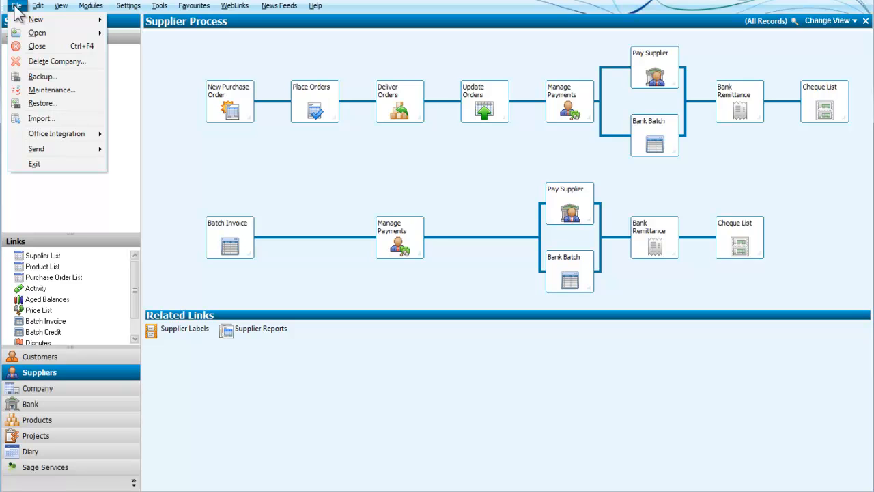
{"action": "mouse_move", "coordinate": [43, 76]}
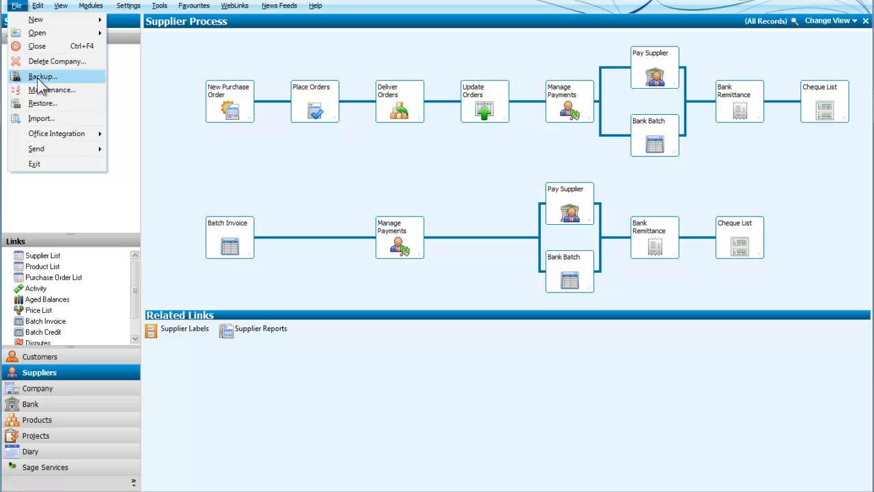
Step: Run the pre-backup data check from File > Backup and accept the no-problems result
{"action": "left_click", "coordinate": [43, 76]}
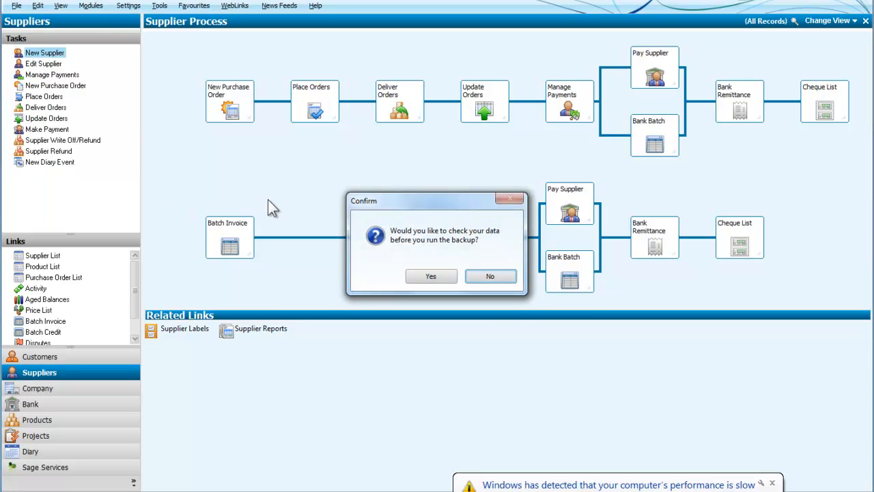
{"action": "mouse_move", "coordinate": [333, 182]}
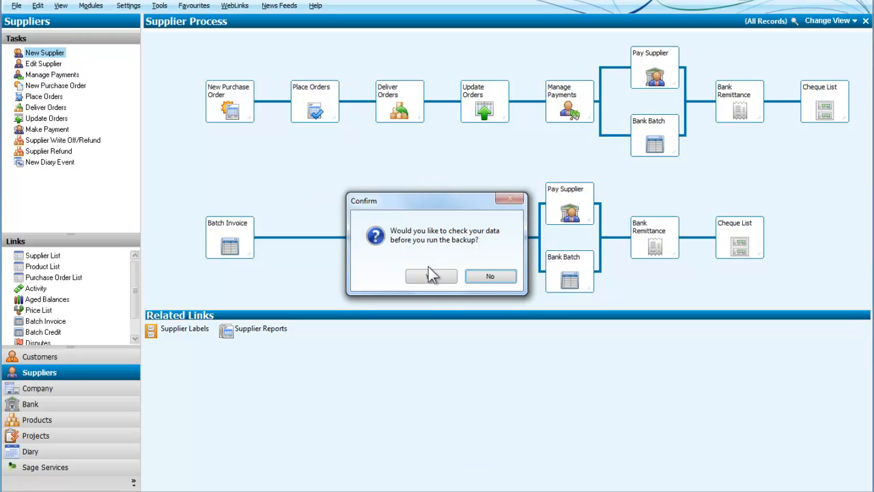
{"action": "mouse_move", "coordinate": [431, 276]}
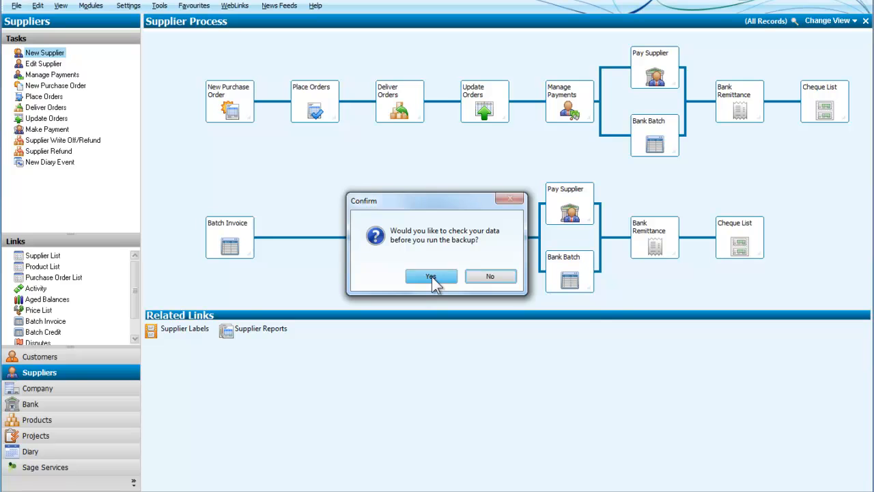
{"action": "left_click", "coordinate": [432, 276]}
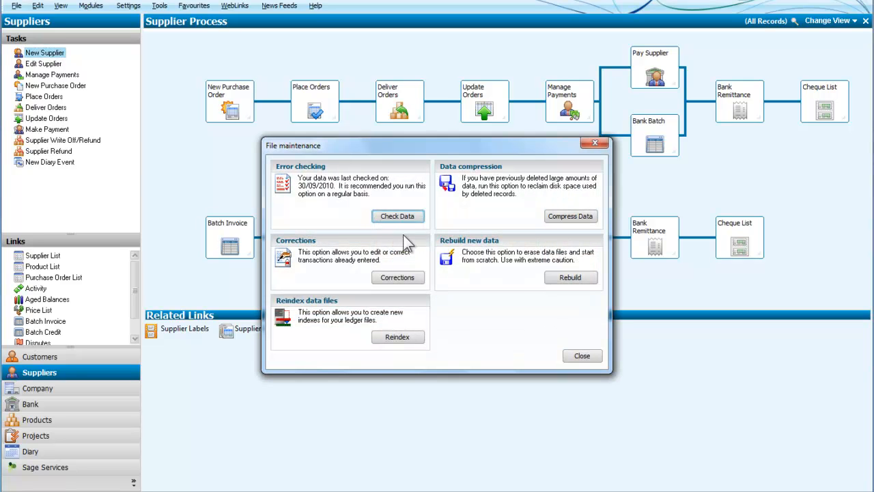
{"action": "left_click", "coordinate": [398, 216]}
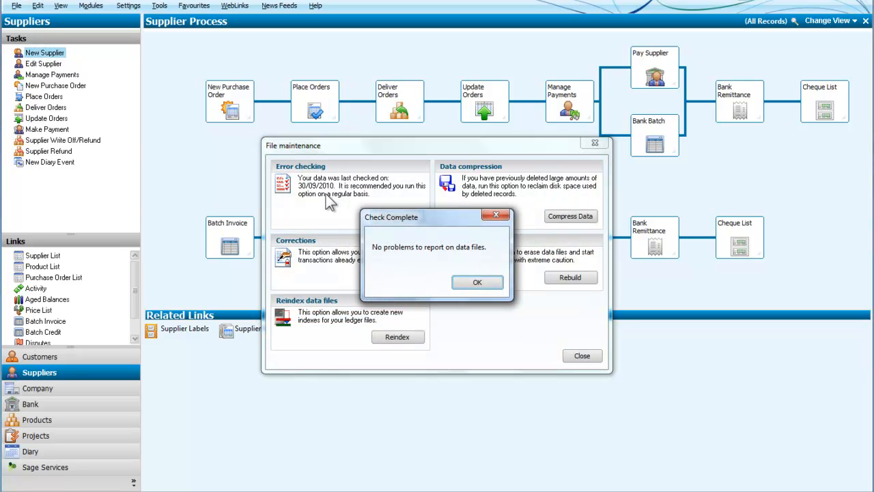
{"action": "left_click", "coordinate": [478, 282]}
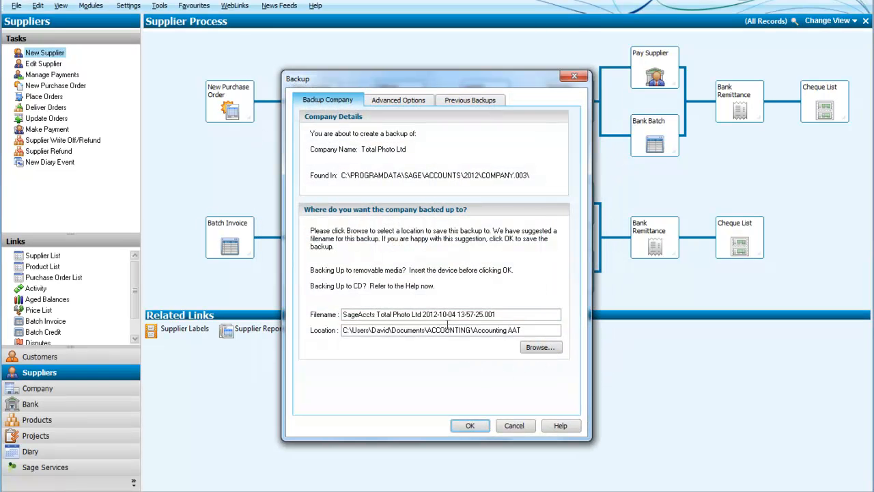
{"action": "mouse_move", "coordinate": [406, 153]}
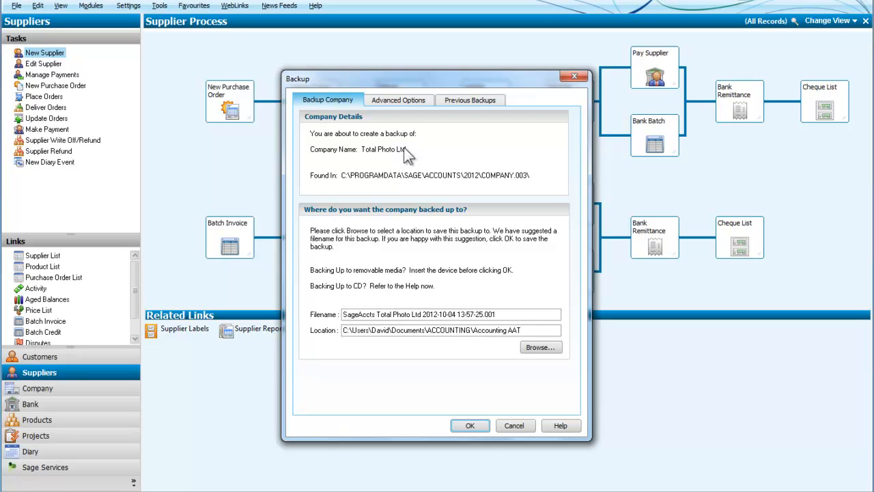
{"action": "mouse_move", "coordinate": [379, 225]}
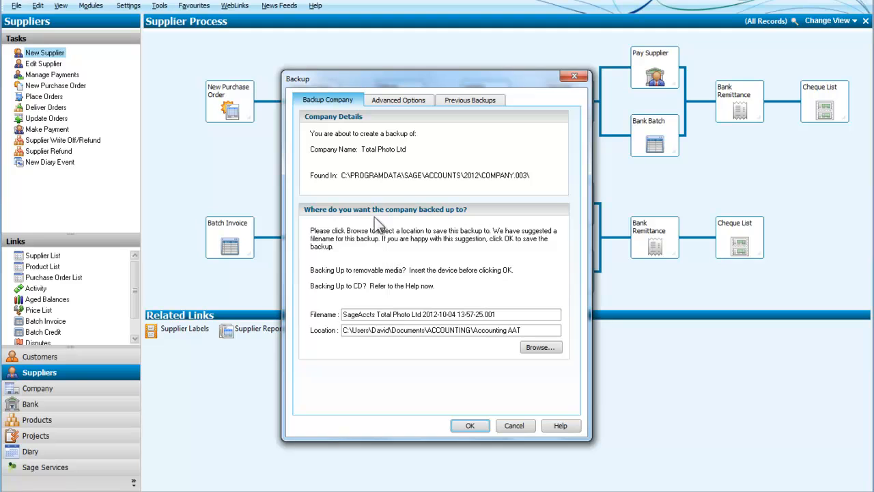
{"action": "mouse_move", "coordinate": [358, 349]}
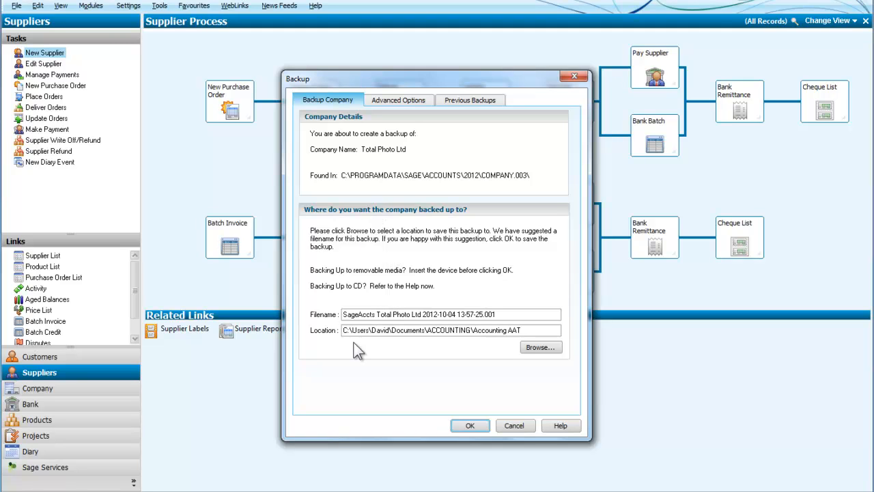
{"action": "mouse_move", "coordinate": [426, 348]}
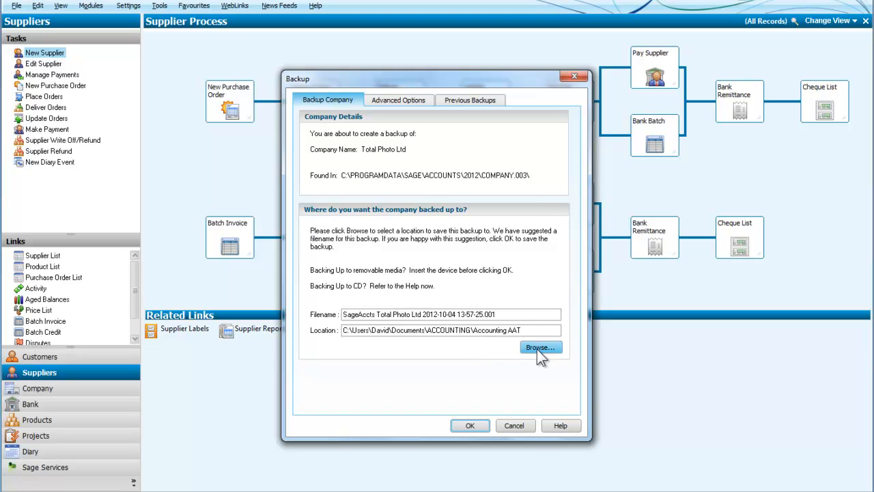
Step: Browse the backup destination to Removable Disk (F:) under Computer
{"action": "left_click", "coordinate": [539, 347]}
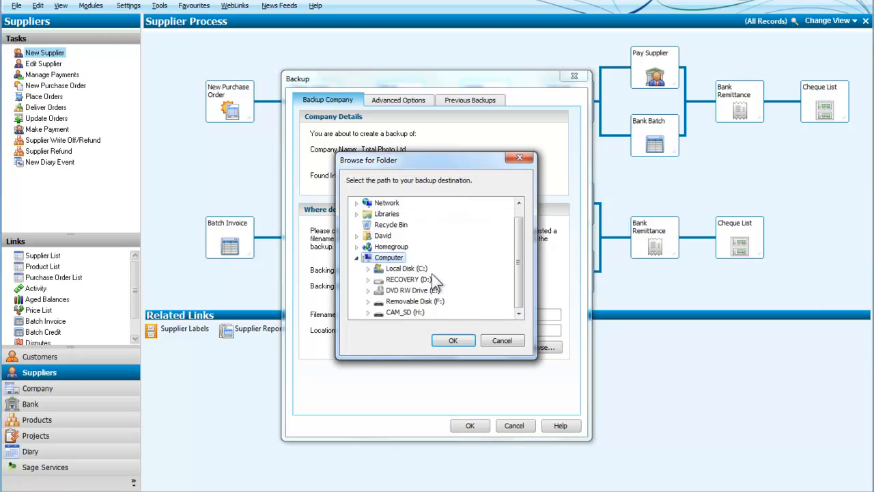
{"action": "mouse_move", "coordinate": [430, 276]}
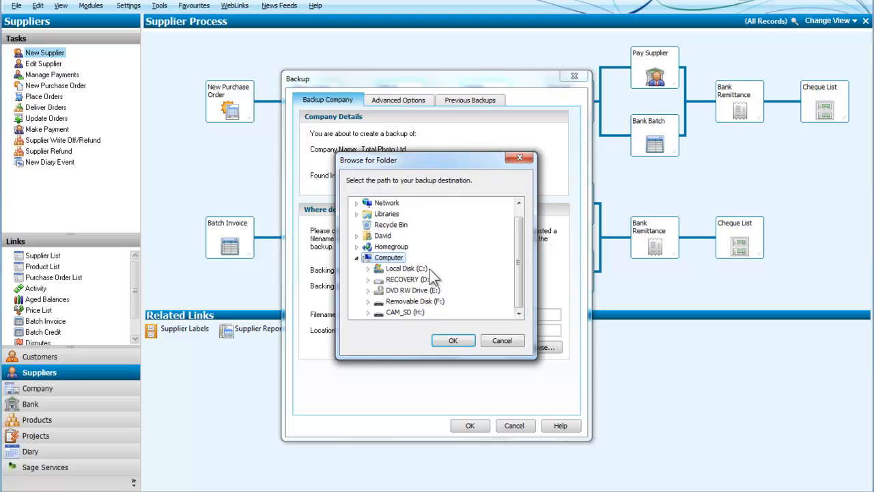
{"action": "mouse_move", "coordinate": [434, 278]}
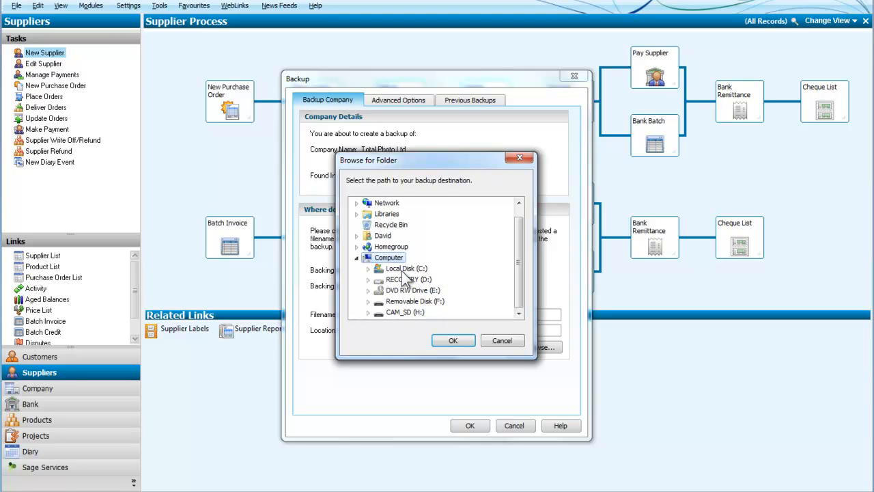
{"action": "mouse_move", "coordinate": [434, 275]}
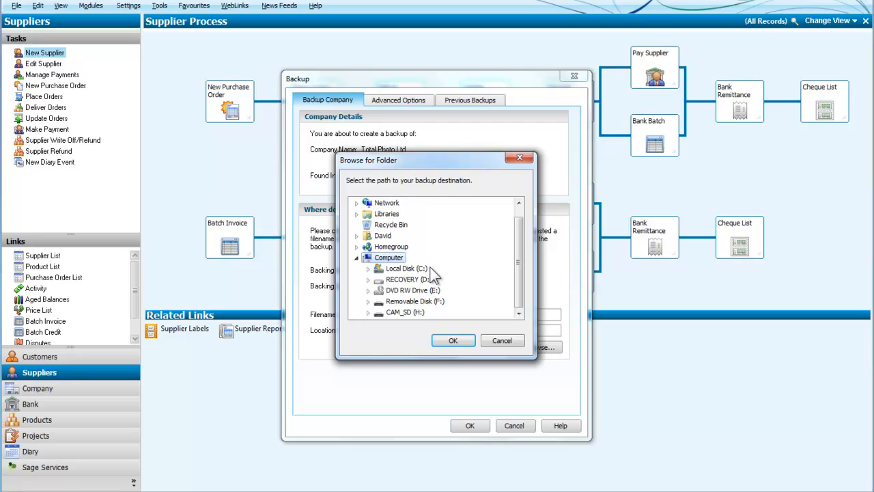
{"action": "mouse_move", "coordinate": [480, 270]}
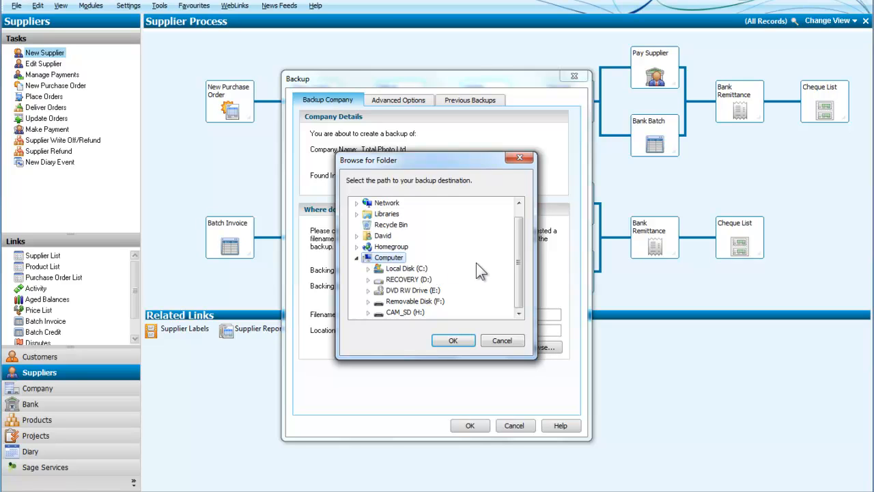
{"action": "mouse_move", "coordinate": [403, 285]}
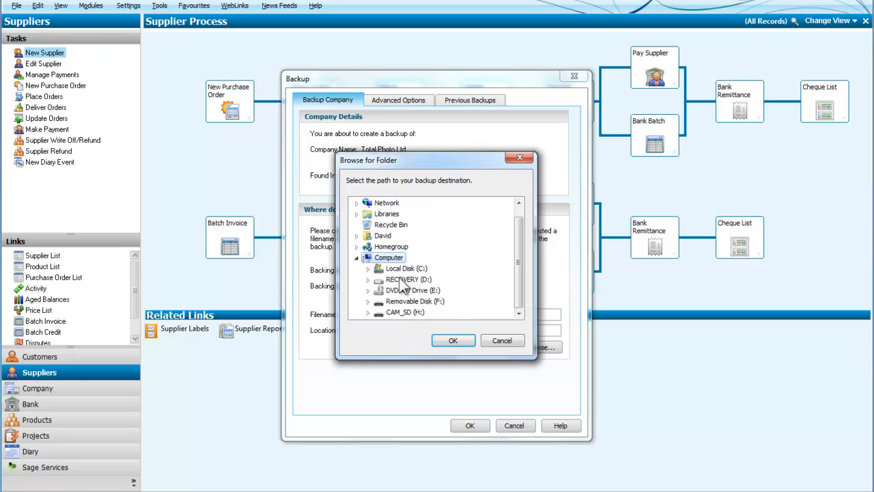
{"action": "mouse_move", "coordinate": [402, 289]}
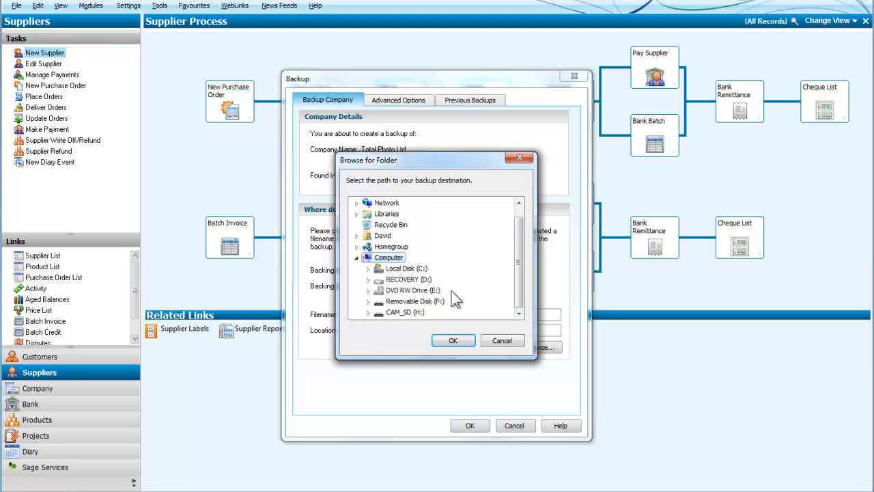
{"action": "mouse_move", "coordinate": [409, 302]}
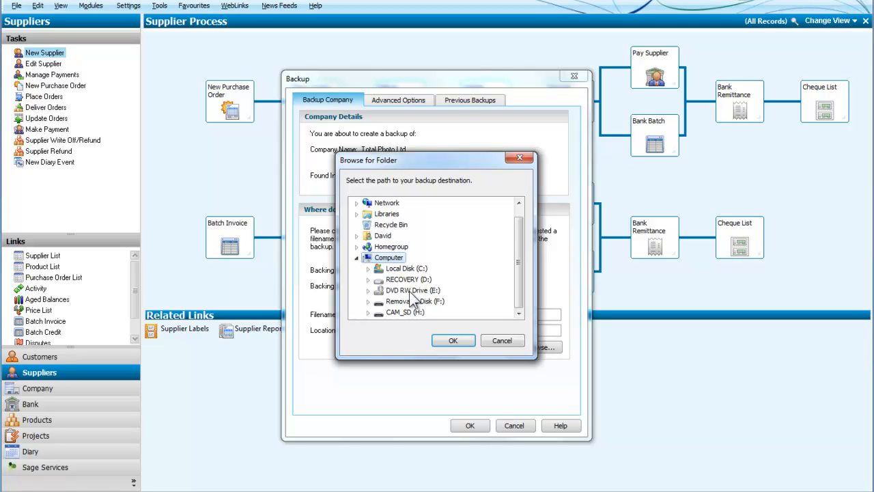
{"action": "mouse_move", "coordinate": [450, 297]}
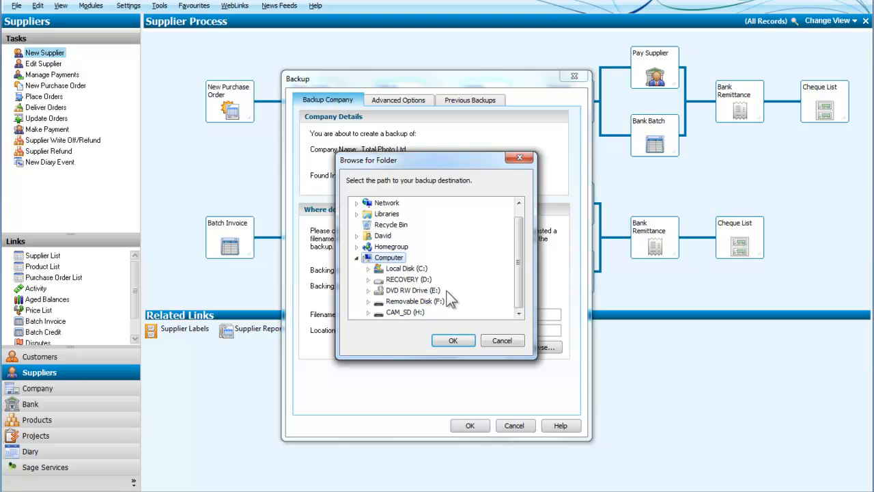
{"action": "mouse_move", "coordinate": [494, 308]}
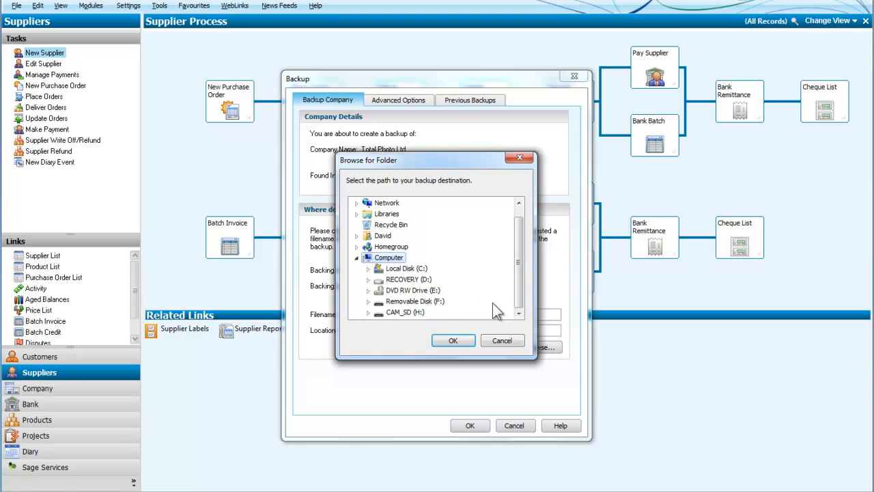
{"action": "mouse_move", "coordinate": [452, 305]}
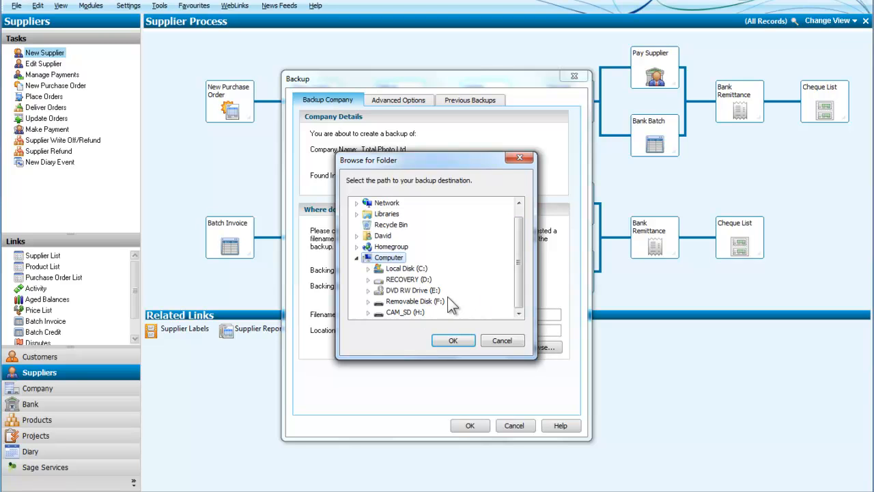
{"action": "mouse_move", "coordinate": [407, 313]}
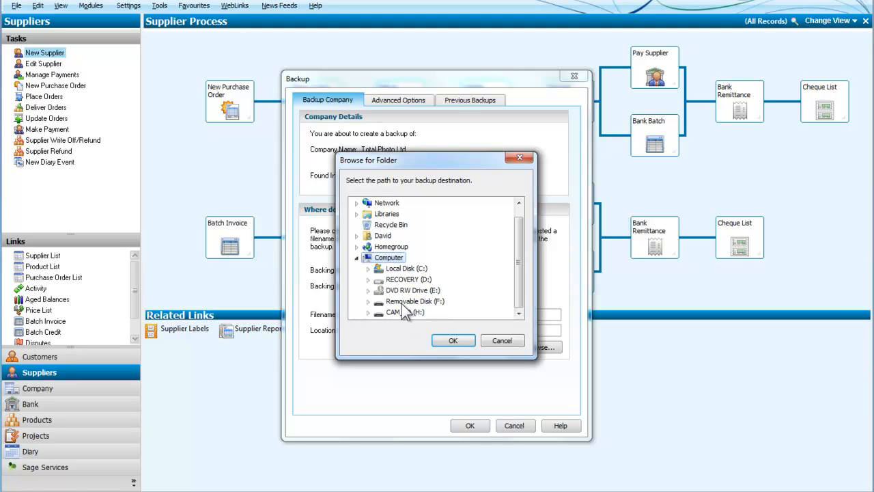
{"action": "mouse_move", "coordinate": [407, 321]}
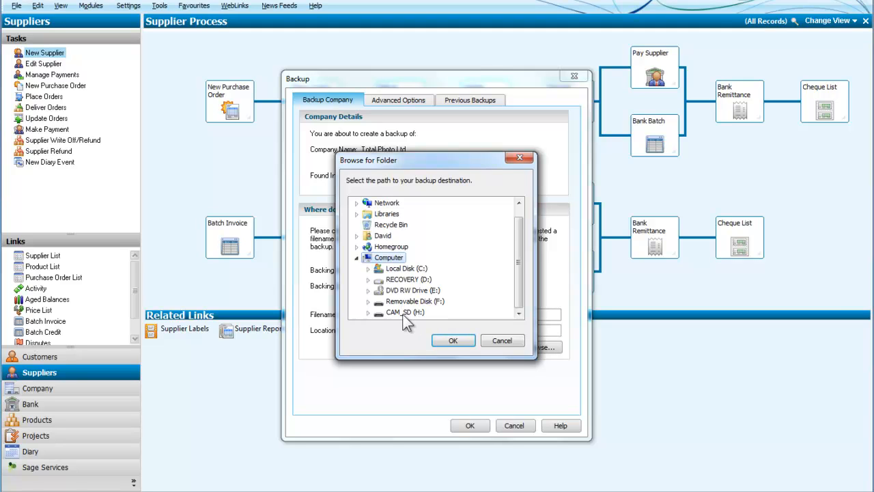
{"action": "mouse_move", "coordinate": [399, 324]}
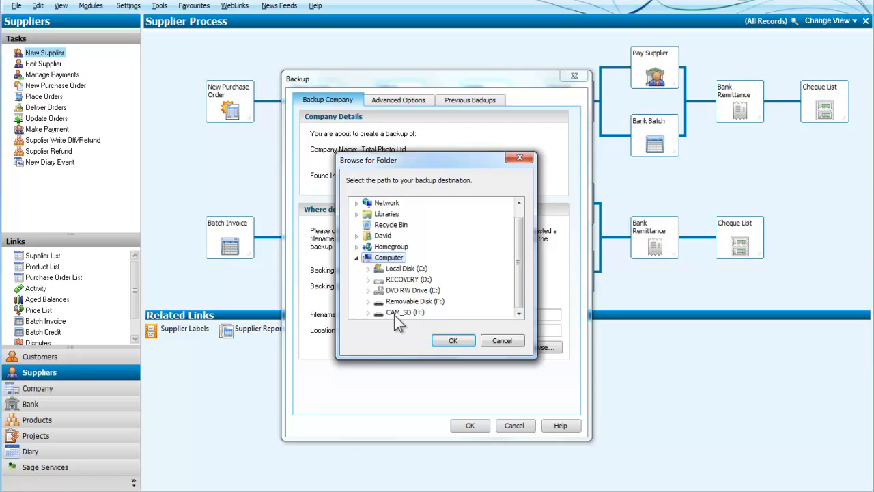
{"action": "mouse_move", "coordinate": [418, 306]}
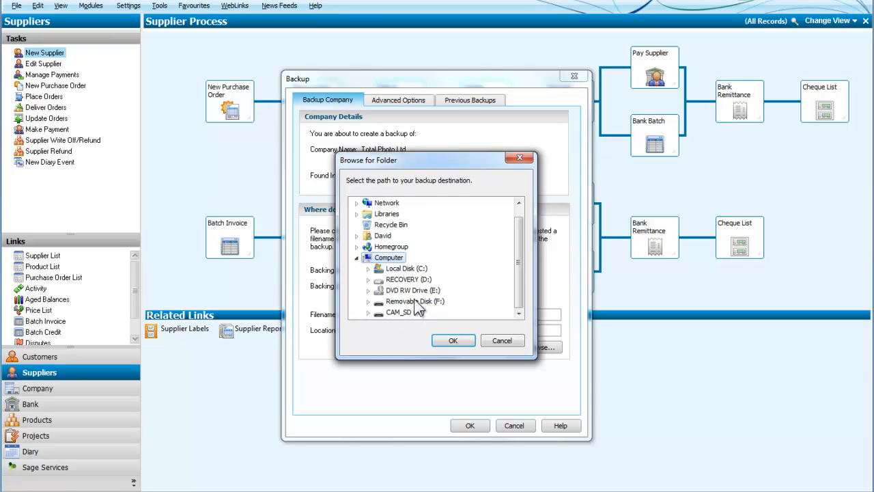
{"action": "left_click", "coordinate": [415, 302]}
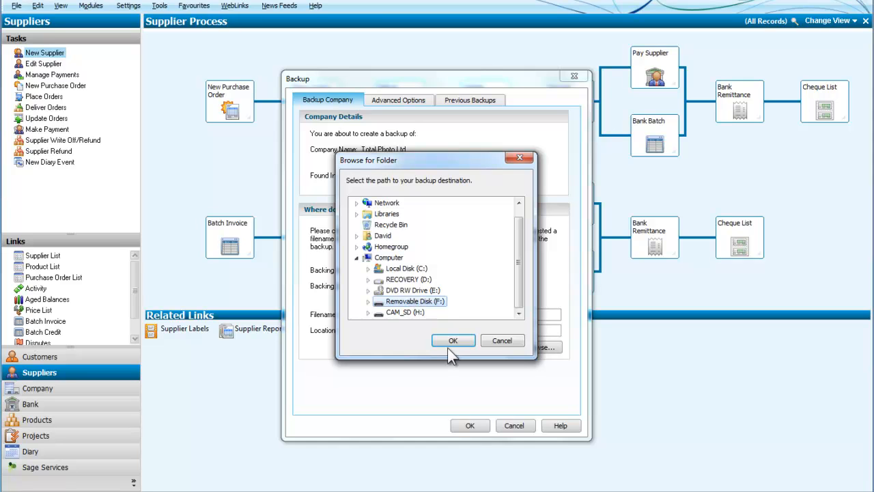
Step: Confirm F:\ as the backup folder and add MYNAME after 'Total Photo Ltd' in the filename
{"action": "left_click", "coordinate": [454, 340]}
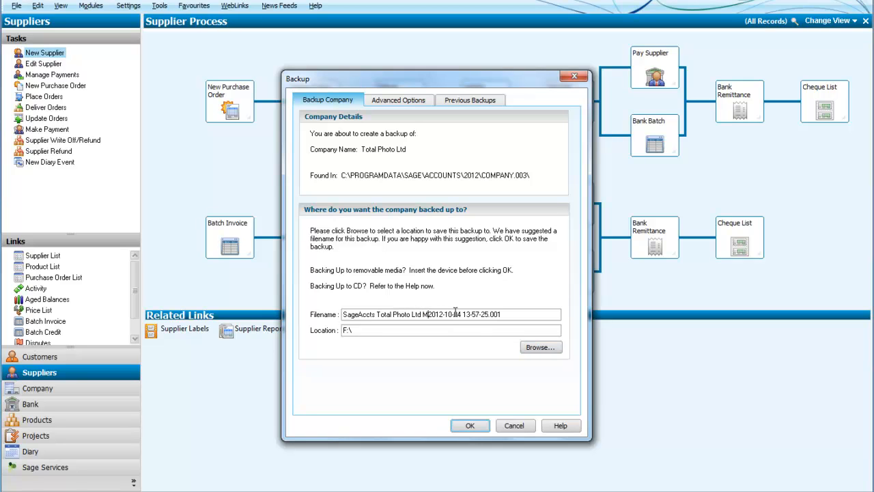
{"action": "type", "text": "MYNAMED"}
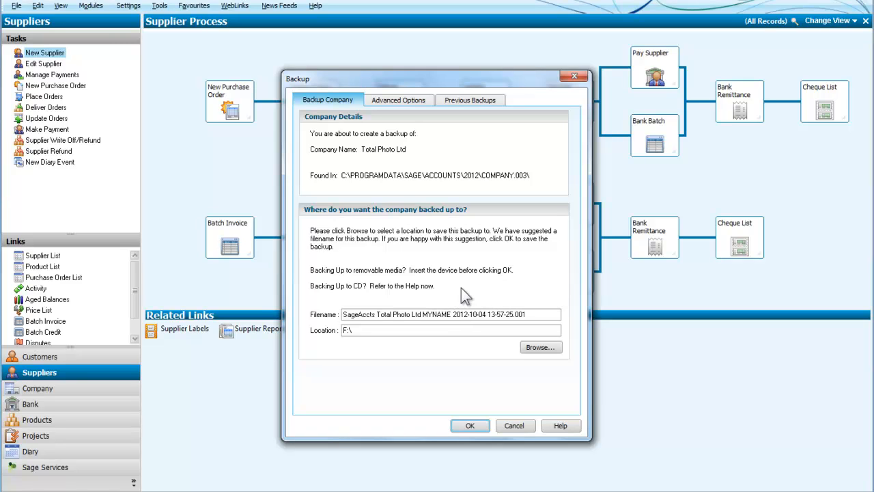
{"action": "mouse_move", "coordinate": [401, 333]}
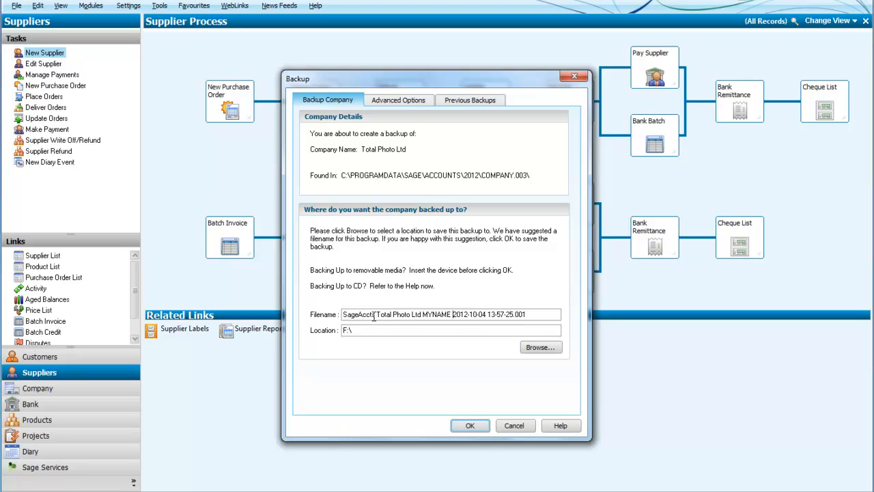
{"action": "mouse_move", "coordinate": [549, 329]}
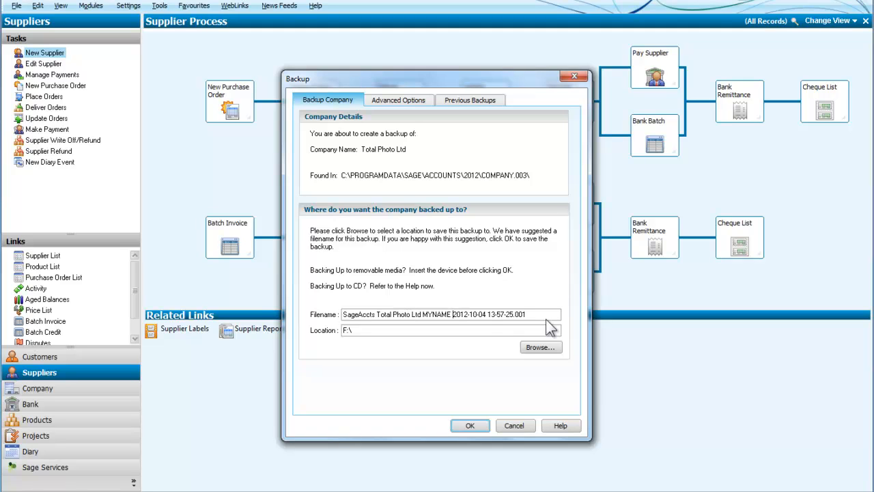
{"action": "mouse_move", "coordinate": [481, 332]}
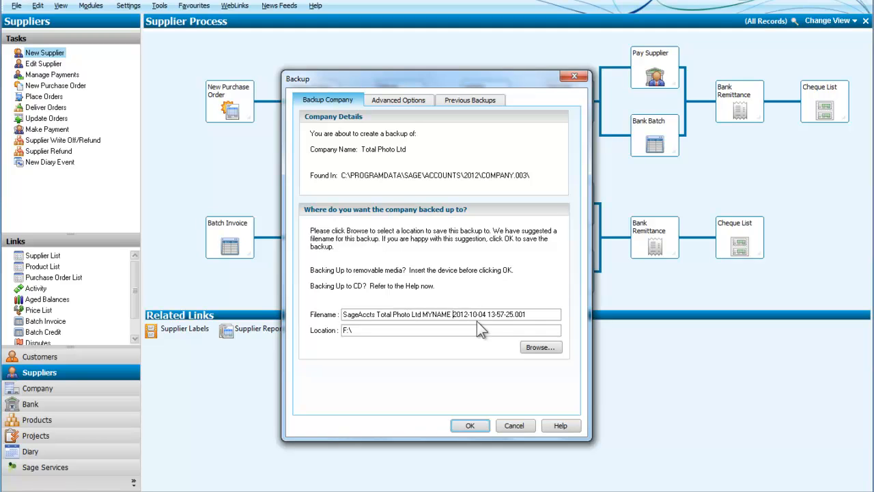
{"action": "mouse_move", "coordinate": [469, 426]}
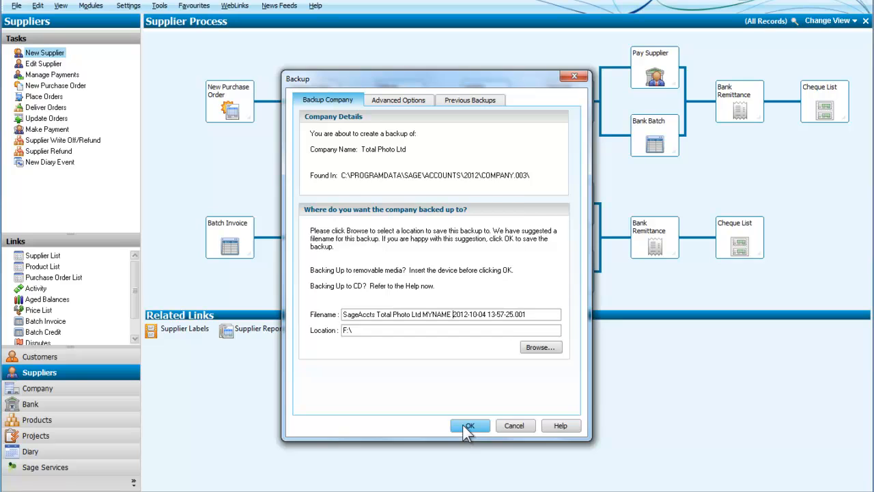
Step: Run the Total Photo Ltd backup to F: and acknowledge the success message
{"action": "left_click", "coordinate": [470, 426]}
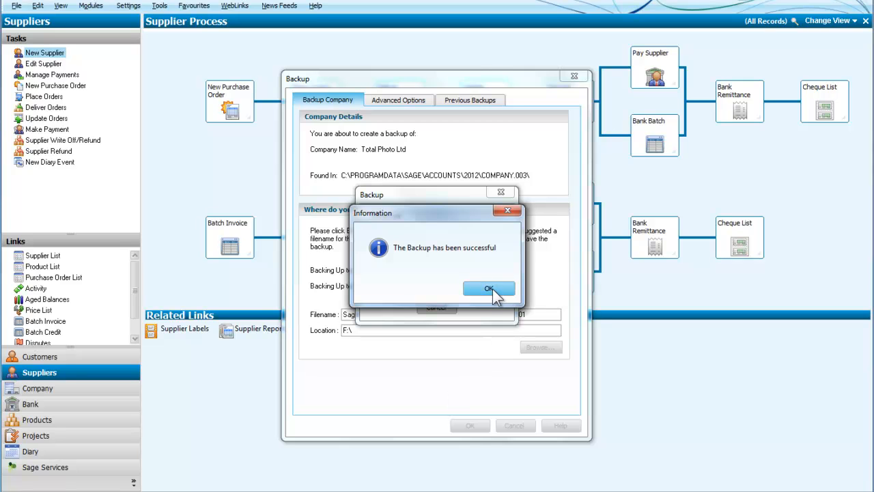
{"action": "left_click", "coordinate": [488, 288]}
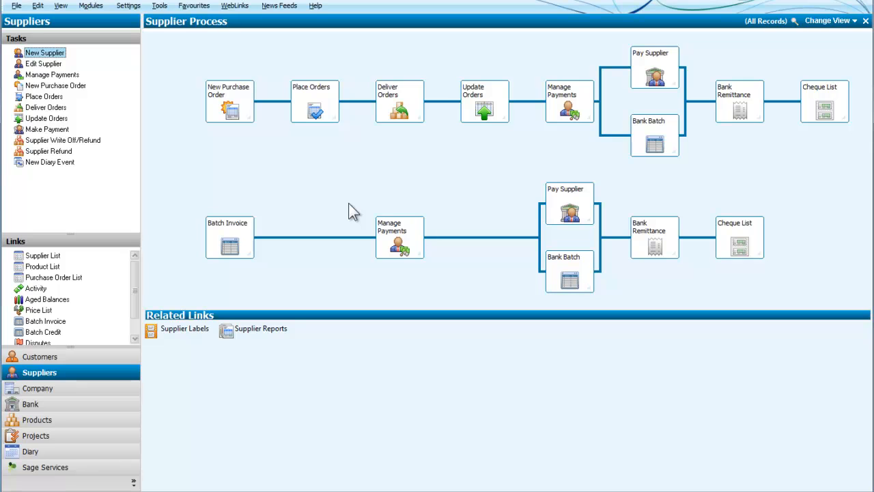
{"action": "mouse_move", "coordinate": [248, 328]}
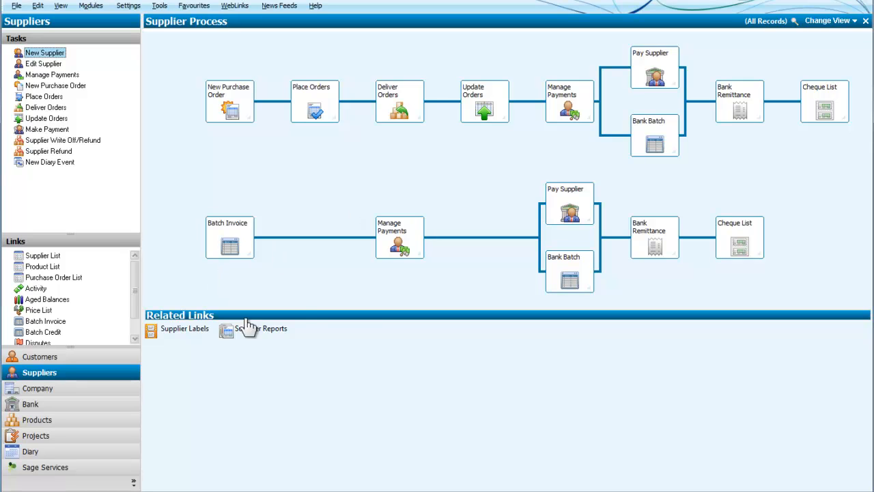
{"action": "mouse_move", "coordinate": [248, 150]}
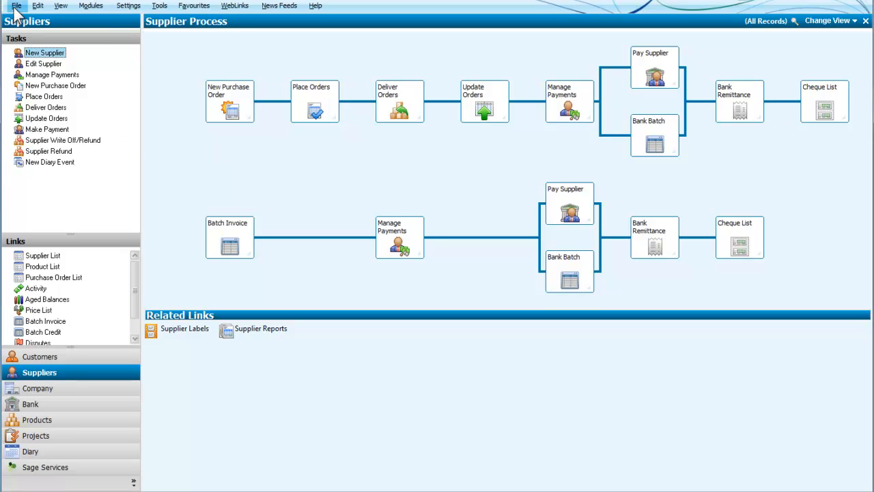
Step: Start File > Restore and agree to close the other open windows
{"action": "left_click", "coordinate": [16, 6]}
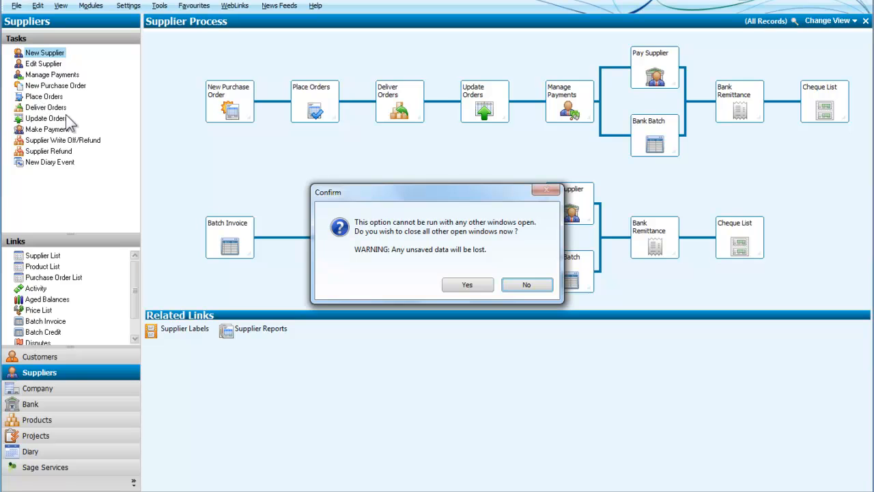
{"action": "left_click", "coordinate": [467, 286]}
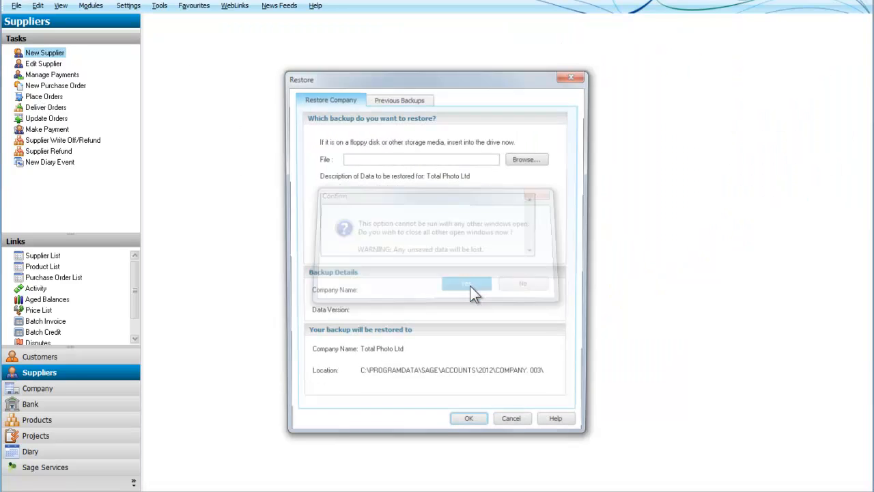
{"action": "left_click", "coordinate": [467, 284]}
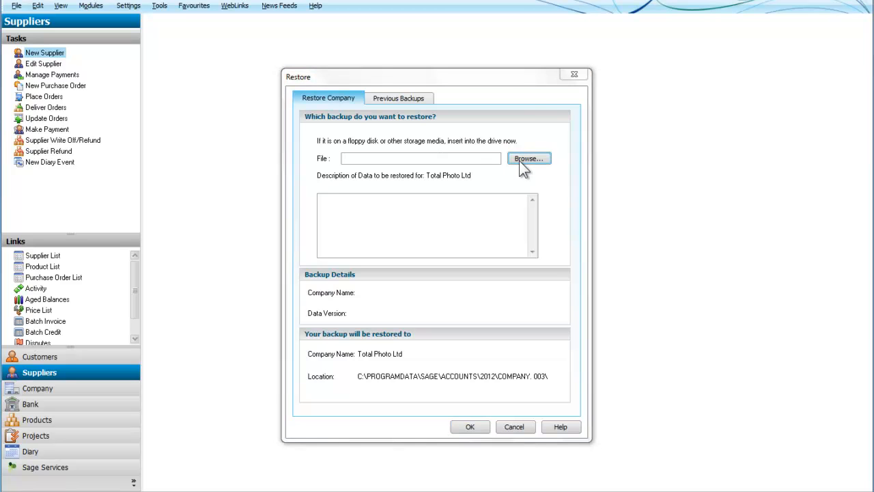
Step: Select the SageAccts Total Photo Ltd MYNAME backup on F: as the file to restore
{"action": "left_click", "coordinate": [527, 158]}
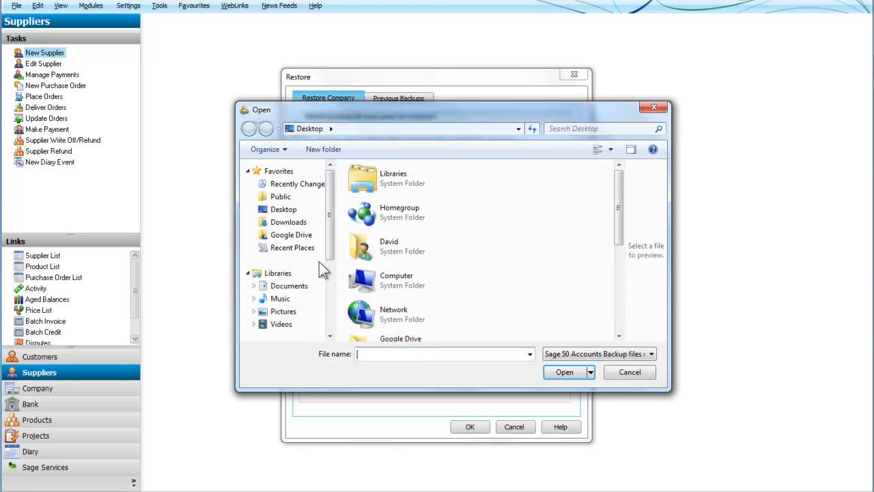
{"action": "scroll", "scroll_direction": "down", "scroll_amount": 3}
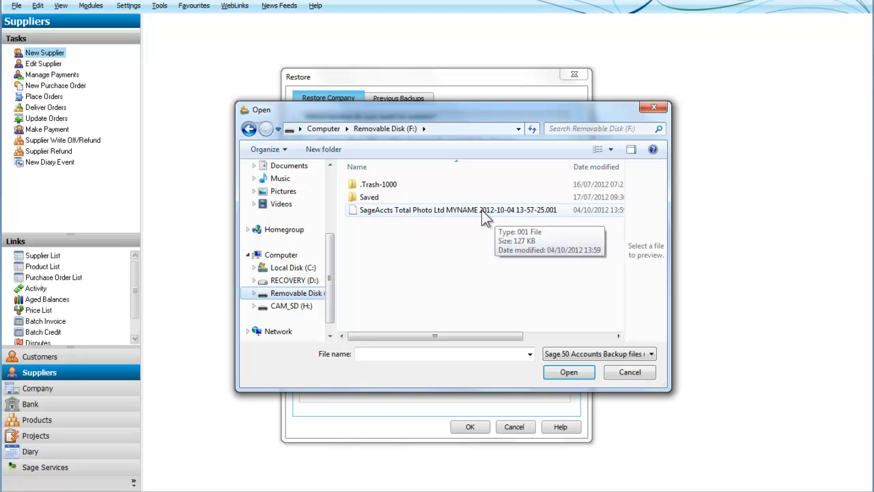
{"action": "mouse_move", "coordinate": [403, 219]}
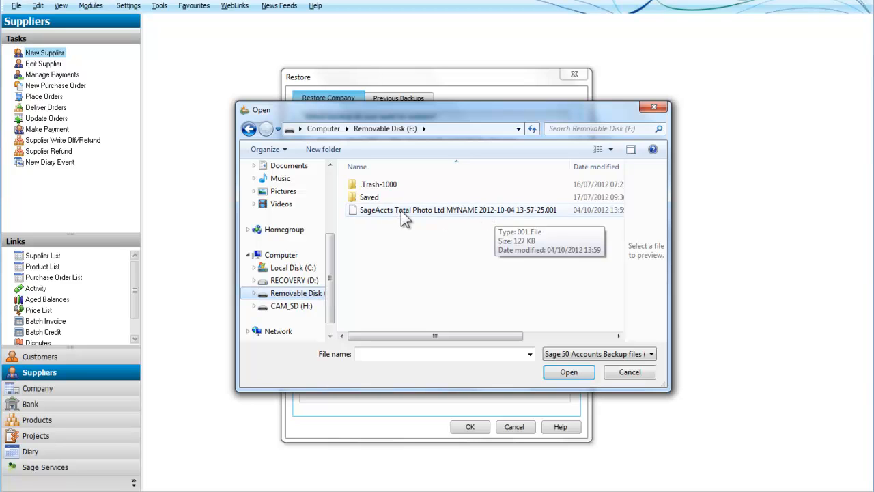
{"action": "left_click", "coordinate": [456, 210]}
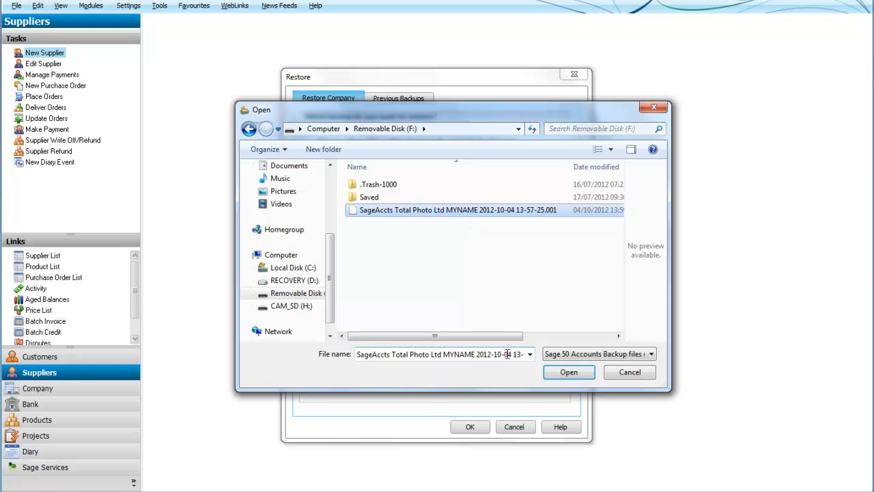
{"action": "left_click", "coordinate": [568, 371]}
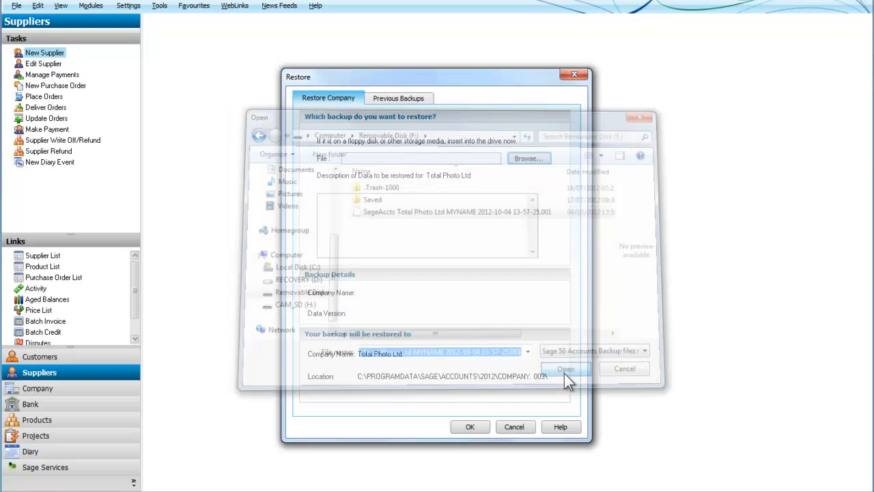
Step: Begin the restore, reaching the prompt warning that current company data will be overwritten
{"action": "left_click", "coordinate": [566, 369]}
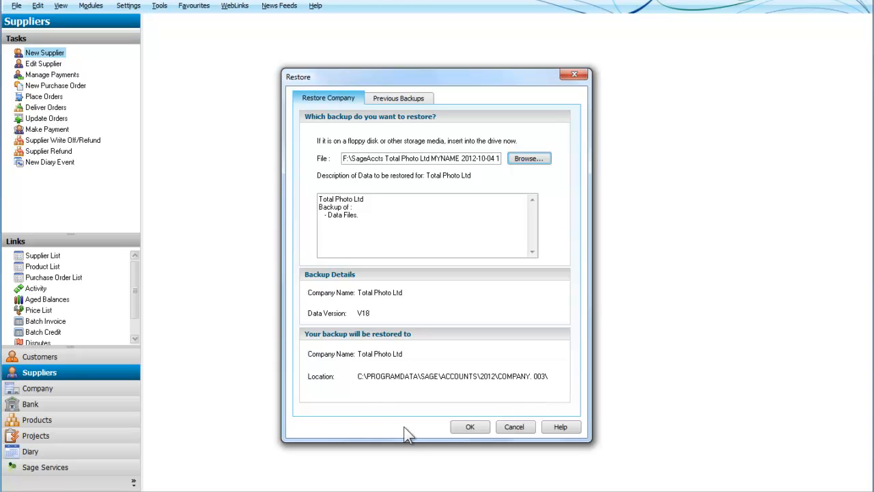
{"action": "left_click", "coordinate": [470, 426]}
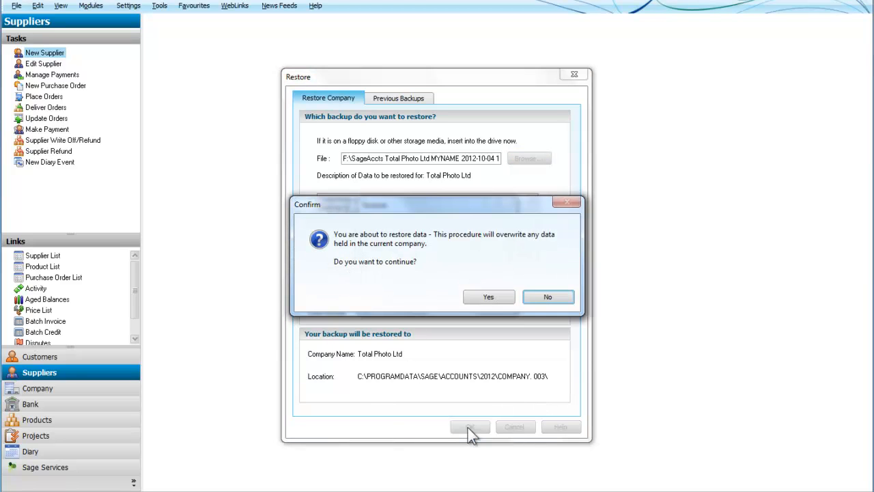
{"action": "mouse_move", "coordinate": [444, 256]}
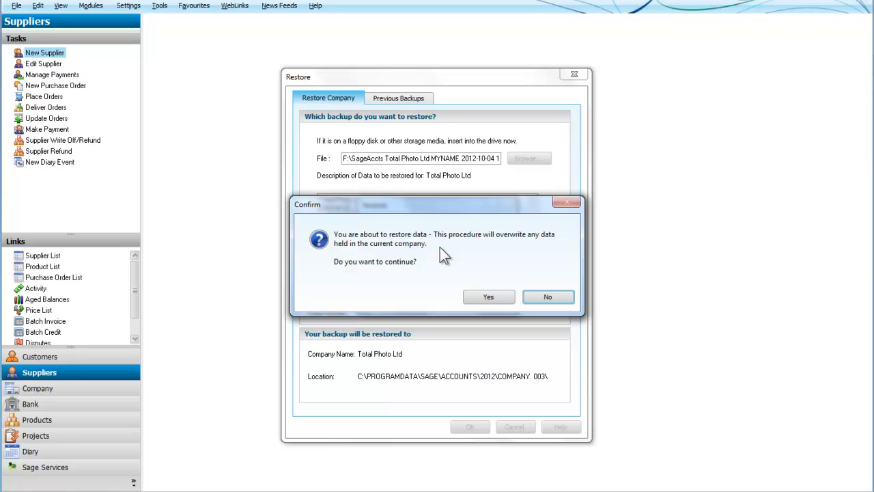
{"action": "mouse_move", "coordinate": [512, 249]}
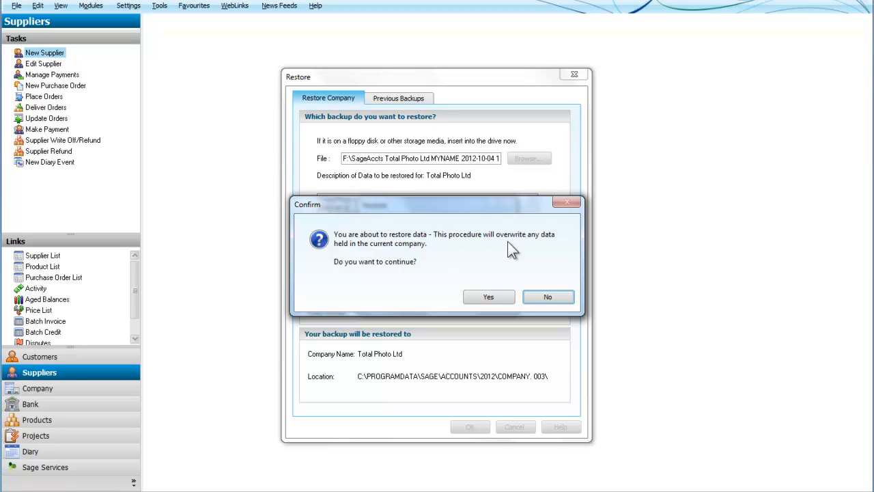
{"action": "mouse_move", "coordinate": [437, 257]}
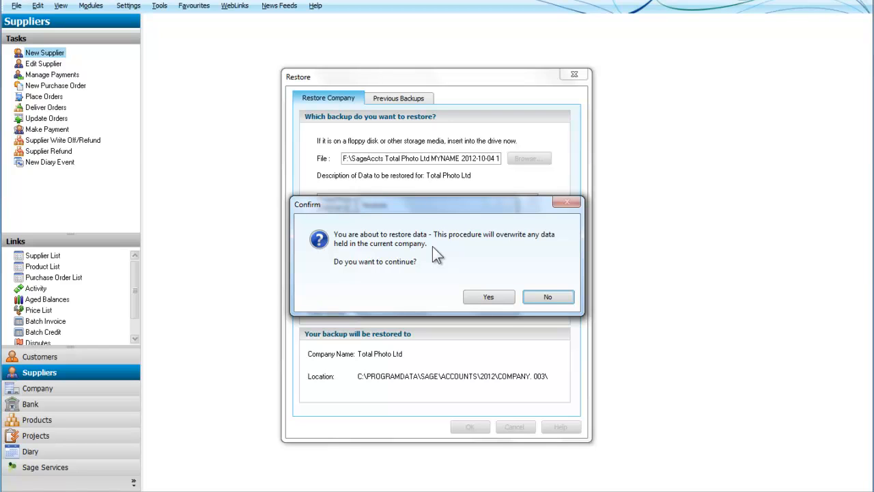
{"action": "mouse_move", "coordinate": [164, 96]}
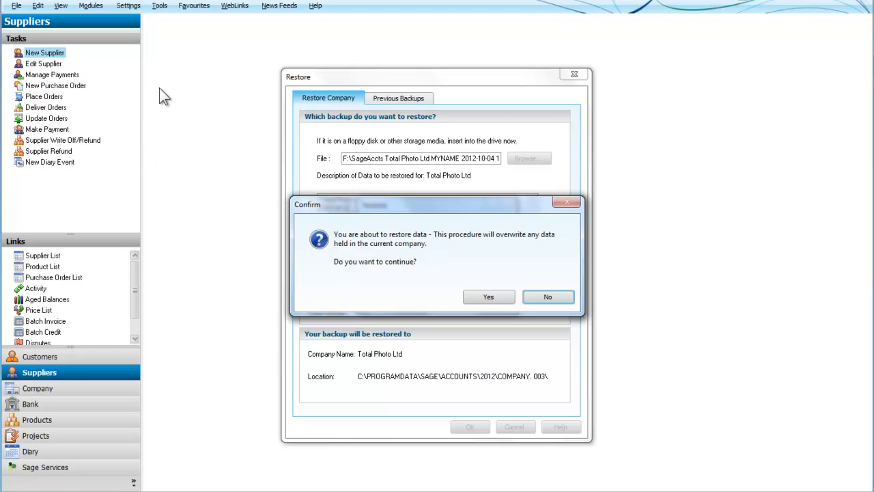
{"action": "mouse_move", "coordinate": [179, 88]}
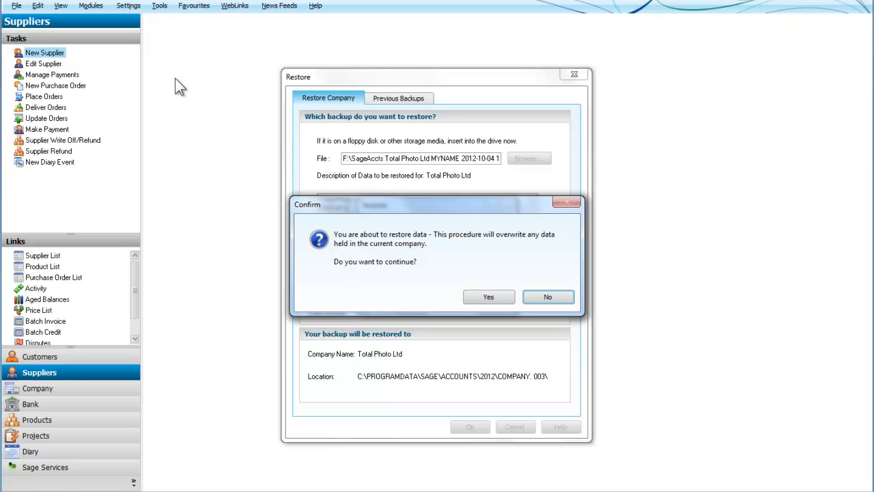
{"action": "mouse_move", "coordinate": [193, 87]}
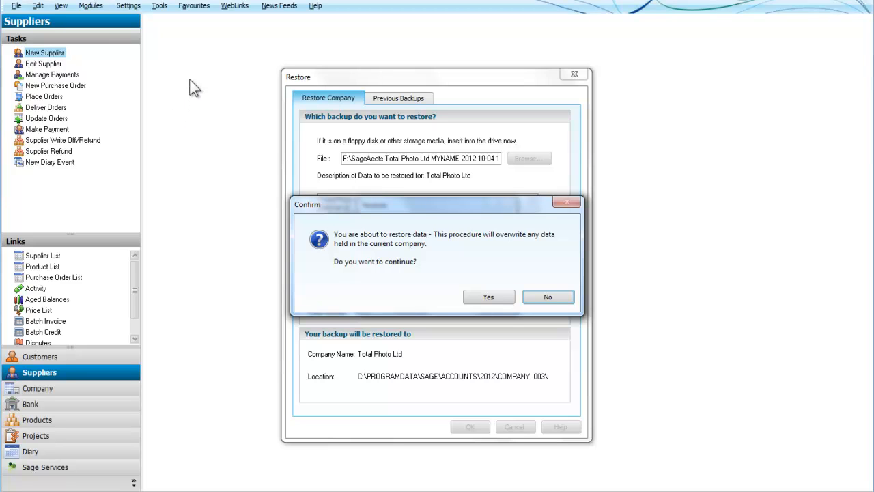
{"action": "mouse_move", "coordinate": [179, 123]}
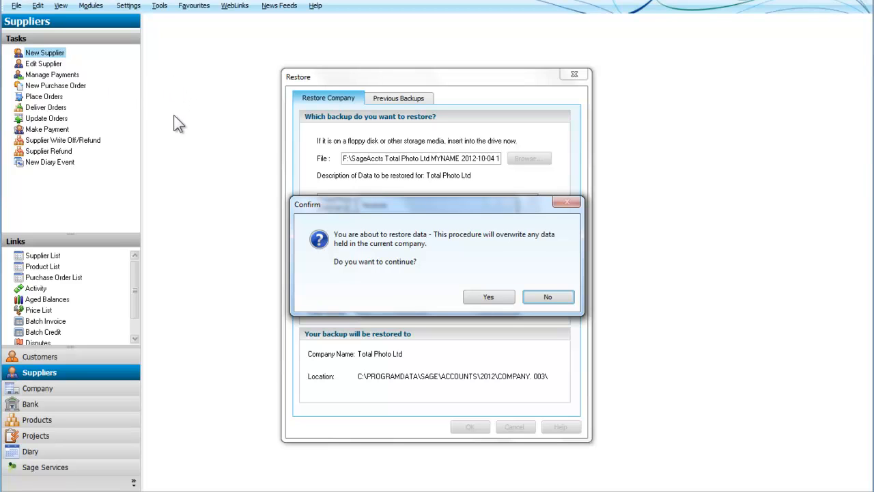
{"action": "mouse_move", "coordinate": [225, 213]}
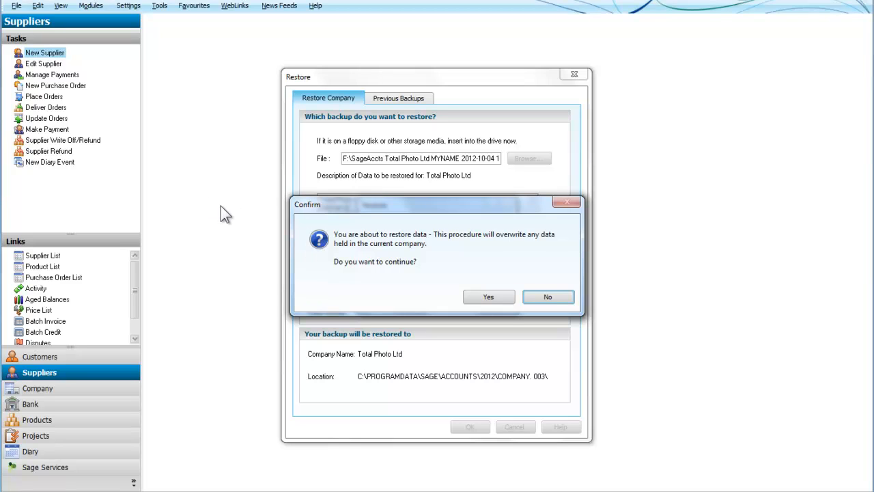
{"action": "mouse_move", "coordinate": [221, 227]}
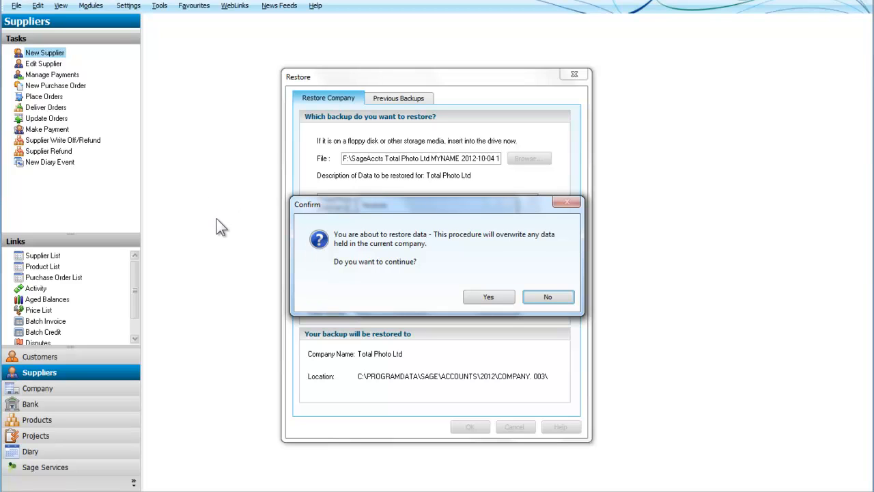
{"action": "mouse_move", "coordinate": [194, 128]}
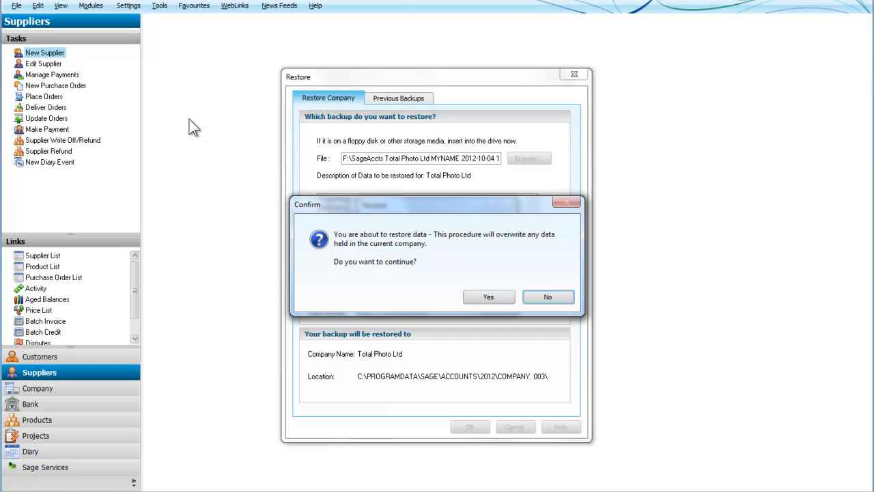
{"action": "mouse_move", "coordinate": [470, 314]}
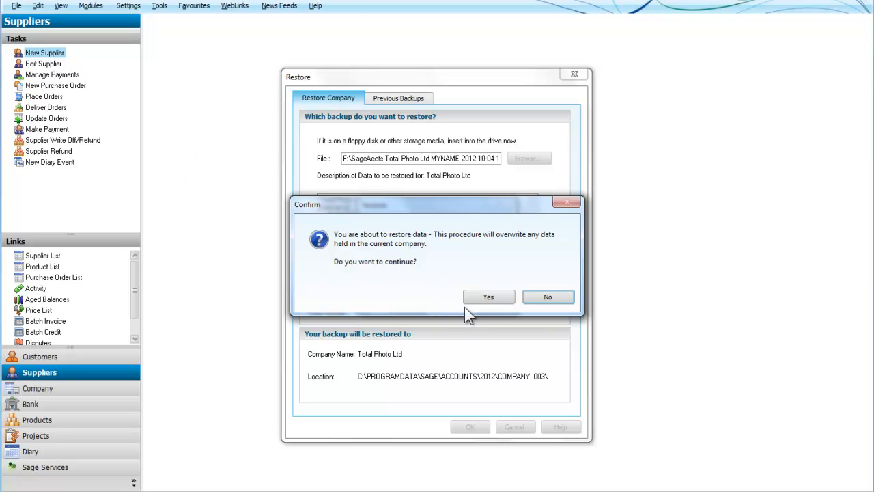
Step: Confirm overwriting Total Photo Ltd's data and acknowledge the successful restore
{"action": "left_click", "coordinate": [489, 297]}
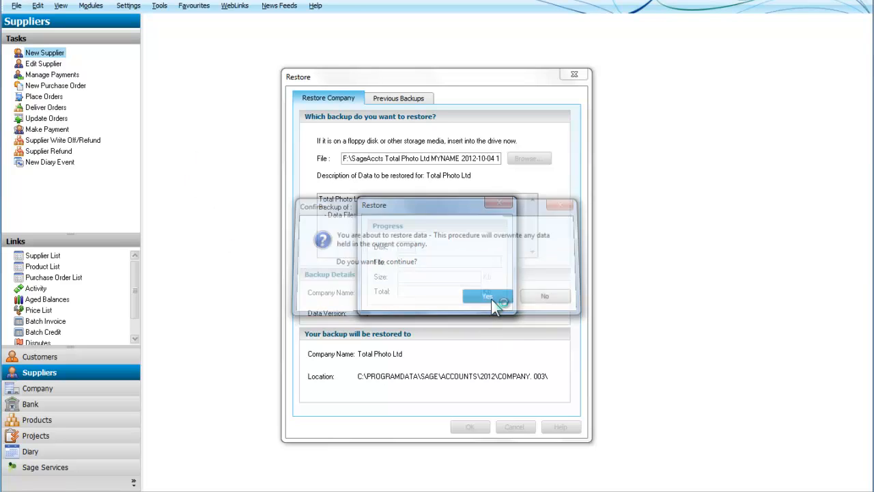
{"action": "left_click", "coordinate": [486, 294]}
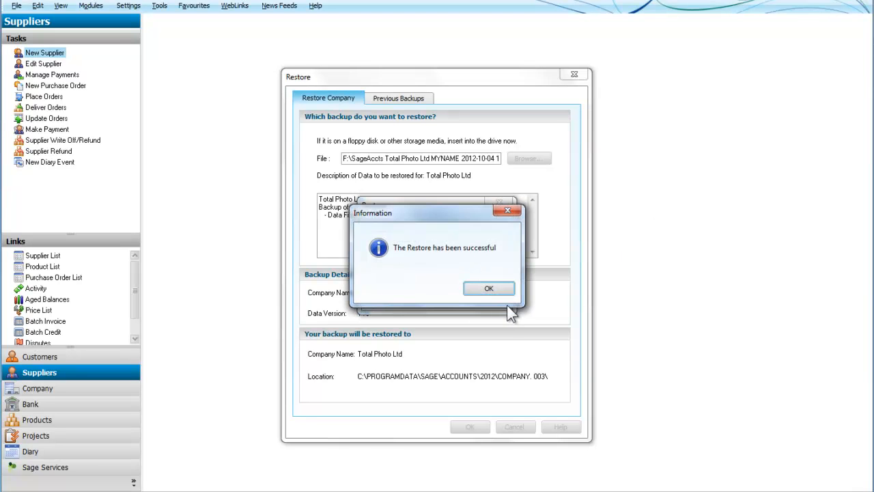
{"action": "left_click", "coordinate": [488, 287]}
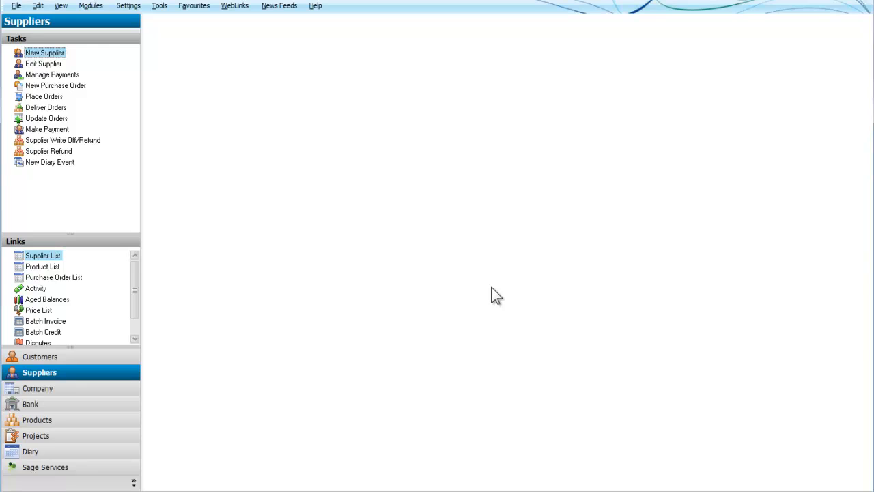
{"action": "mouse_move", "coordinate": [260, 234]}
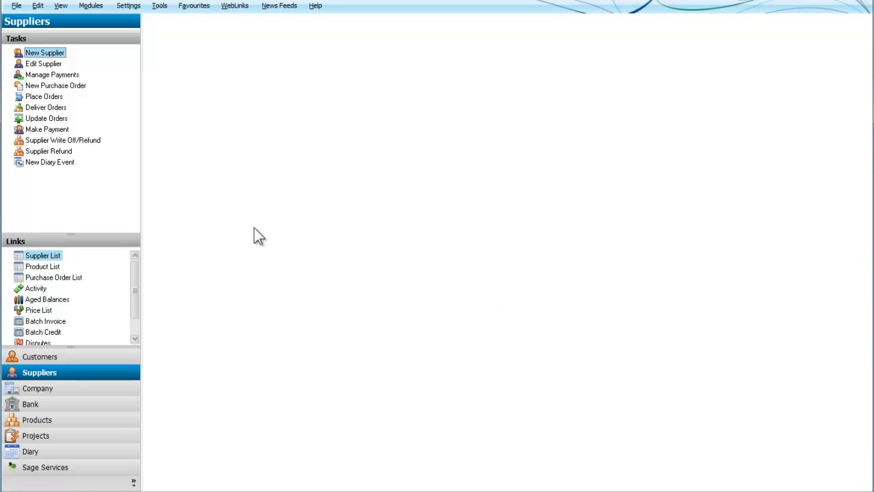
{"action": "mouse_move", "coordinate": [299, 240]}
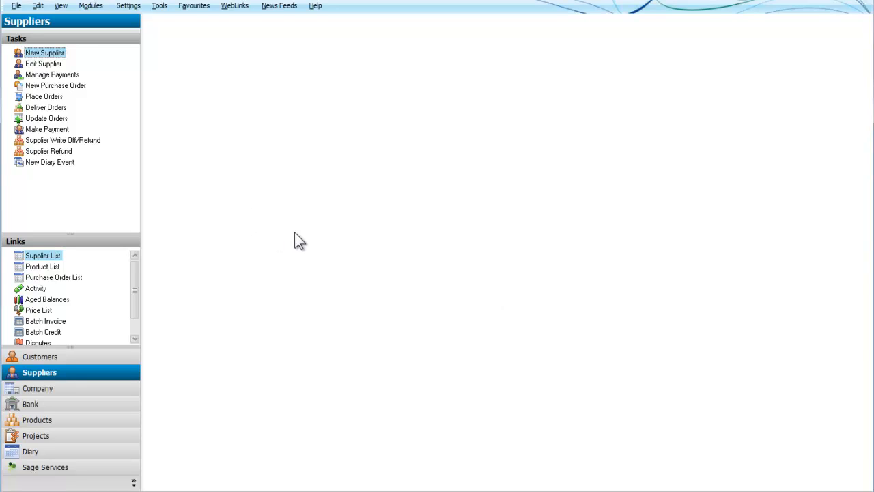